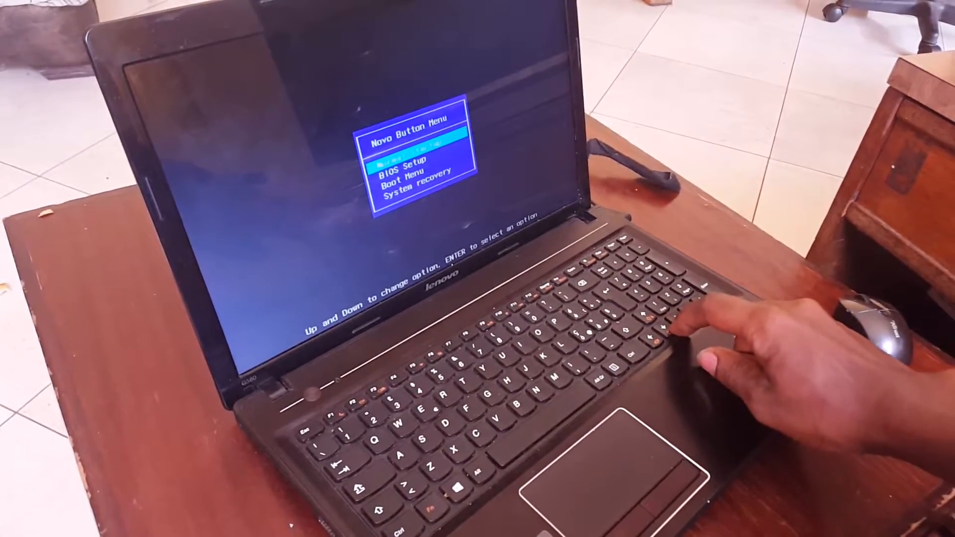
- Enter BIOS Setup from the Novo Button Menu, reaching the InsydeH2O exit confirmation prompt
key(Enter)
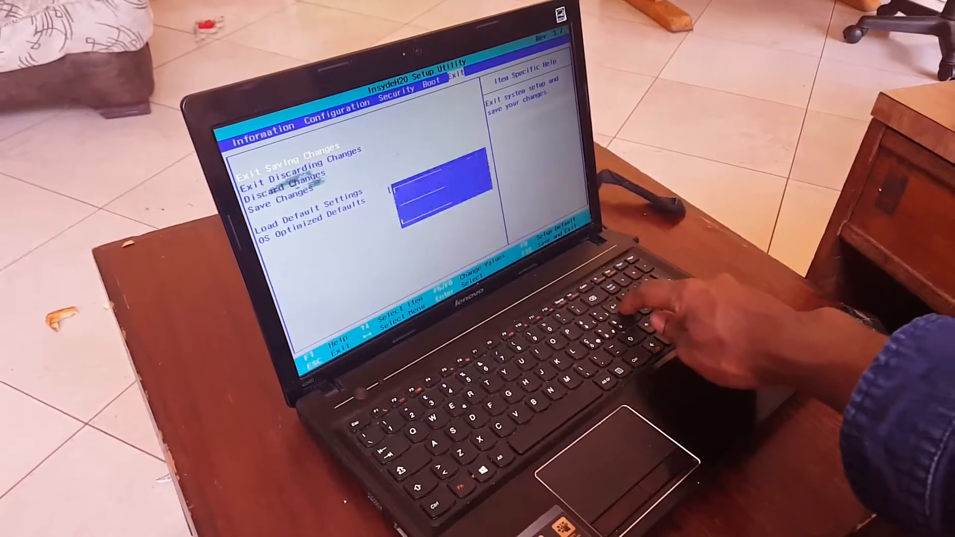
key(down)
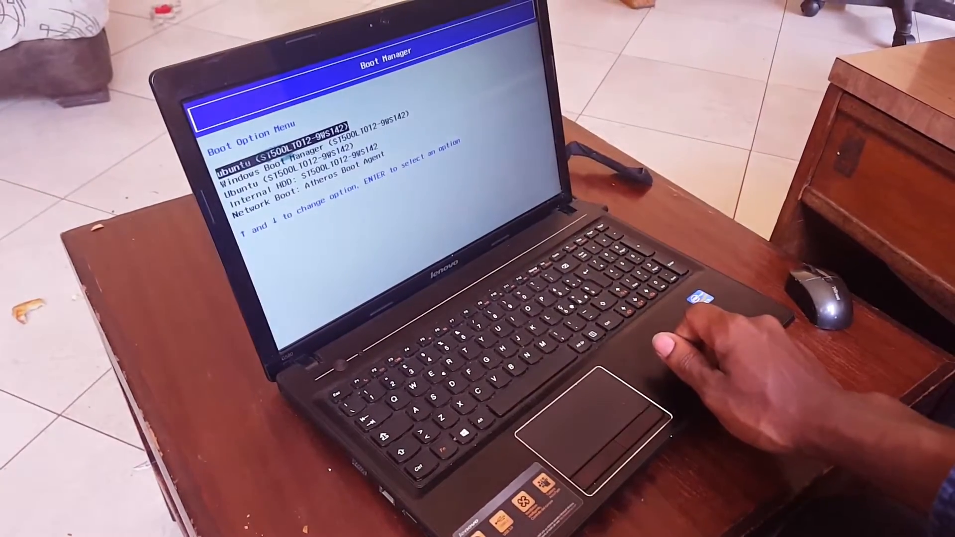
key(down)
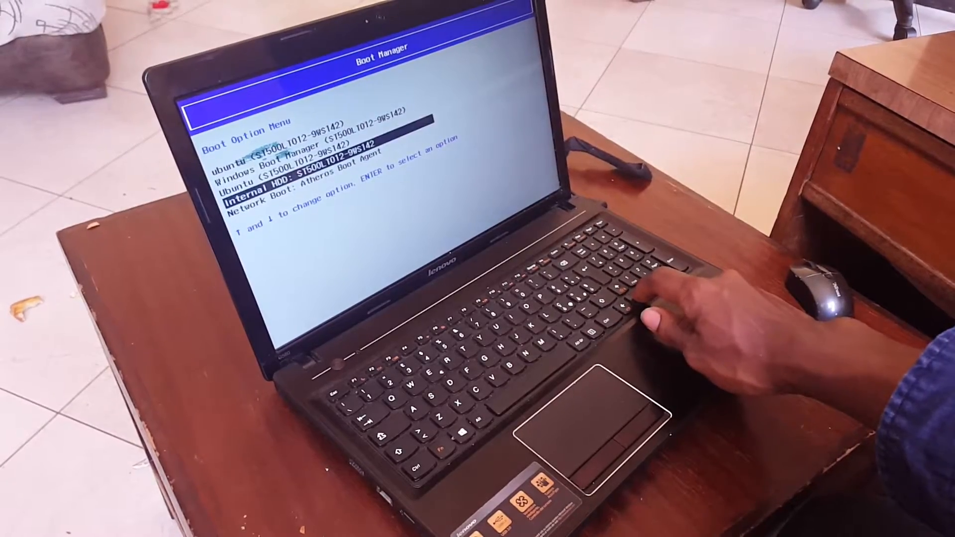
key(down)
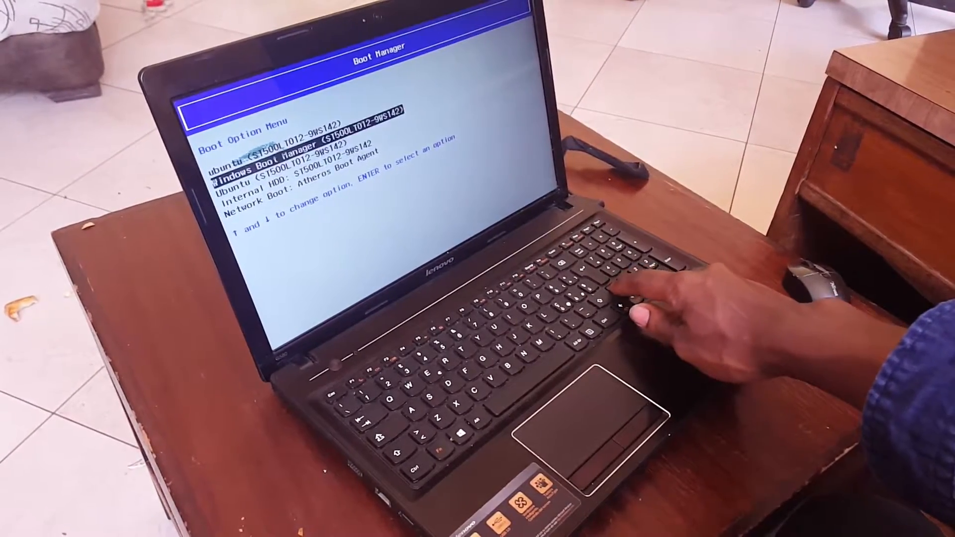
key(up)
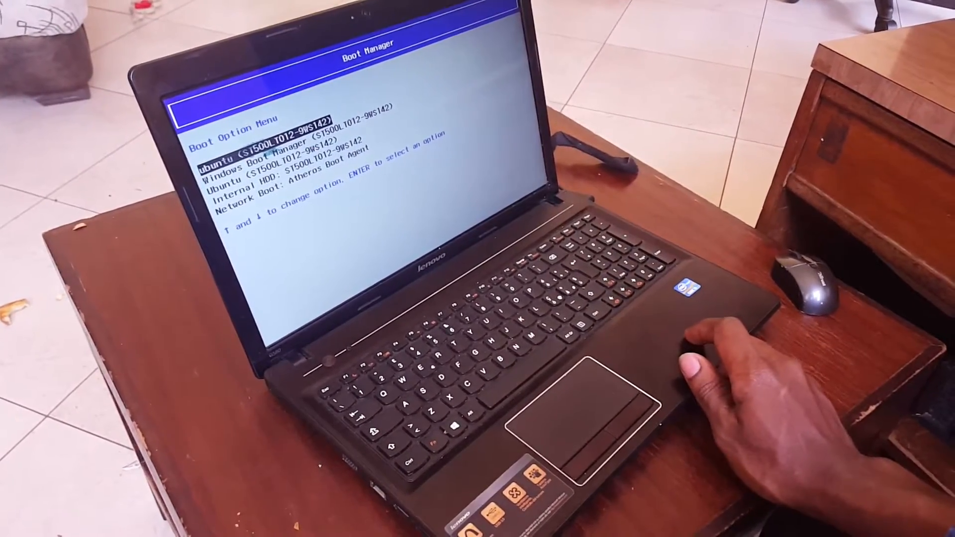